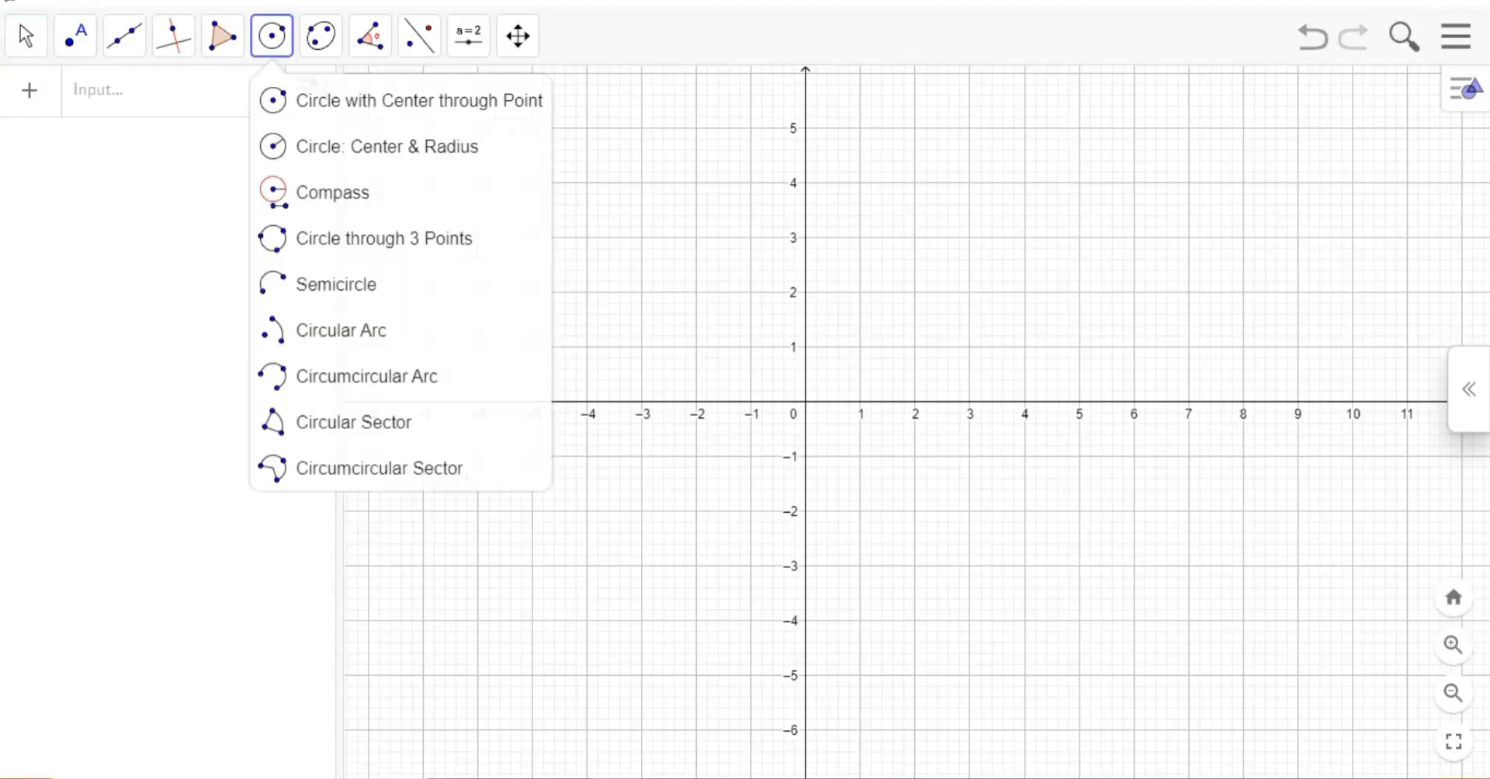
Draw circles of radius 4 and 8 at the origin, then enter Circle(A,24) for an outer orbit.
{"action": "left_click", "coordinate": [389, 146]}
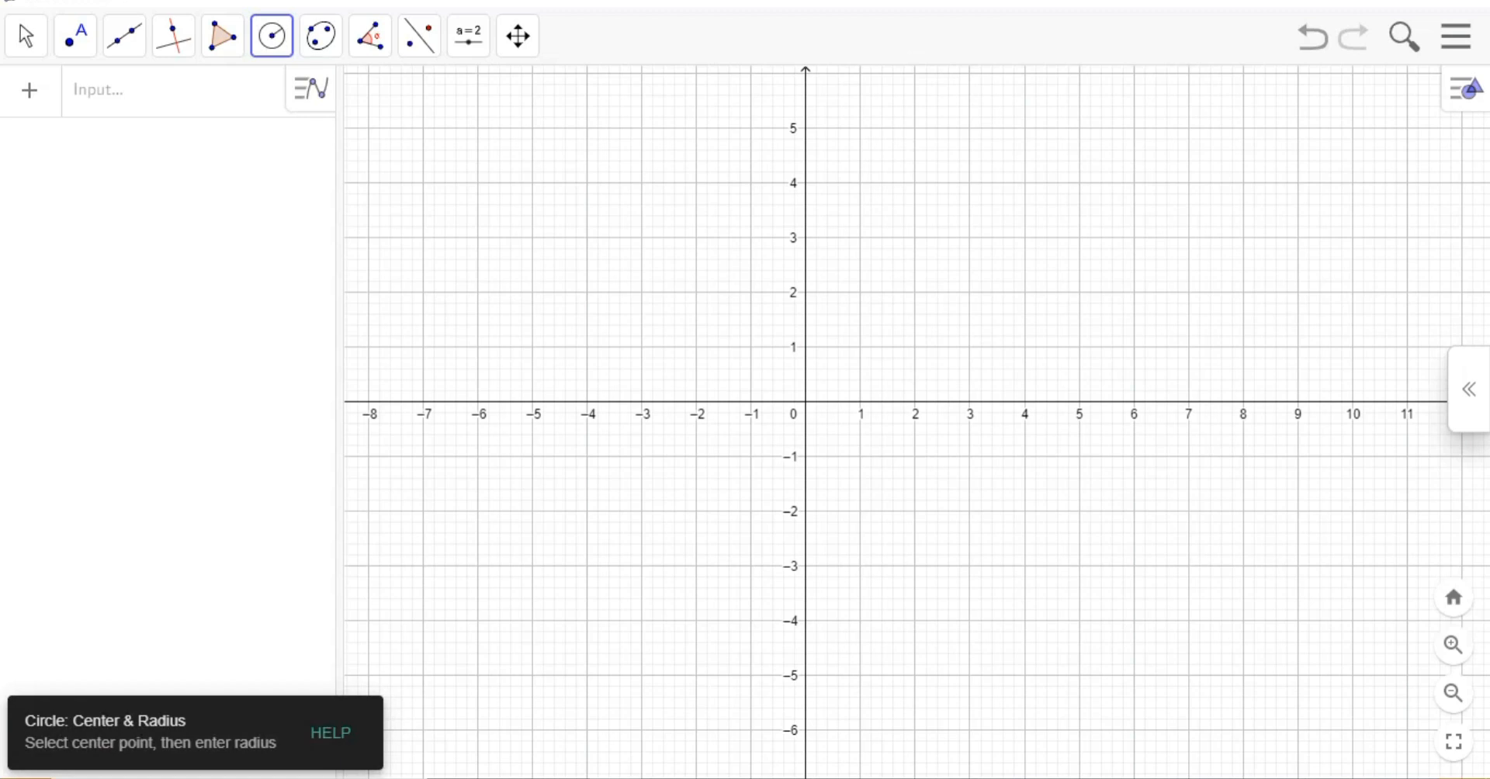
{"action": "left_click", "coordinate": [797, 413]}
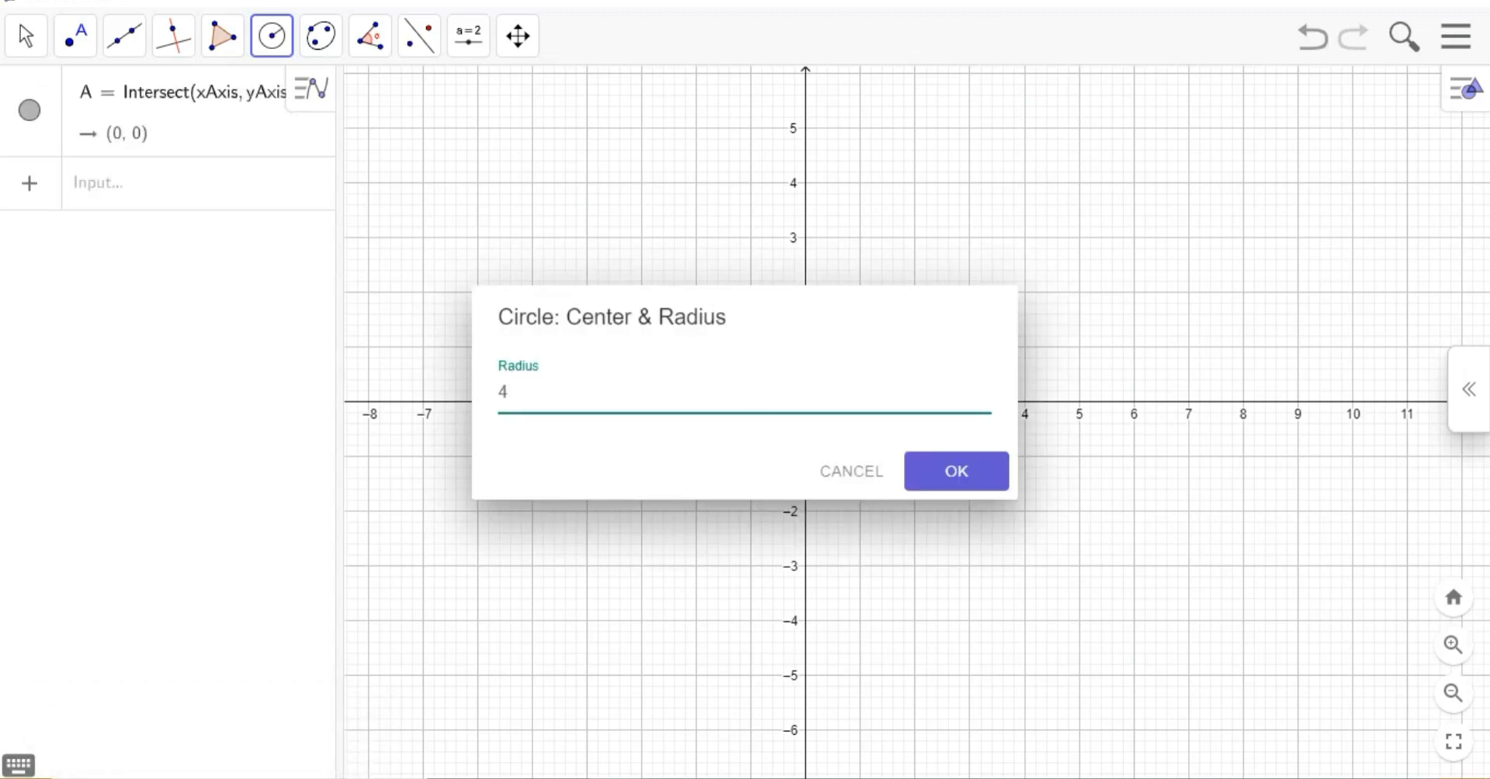
{"action": "left_click", "coordinate": [956, 470]}
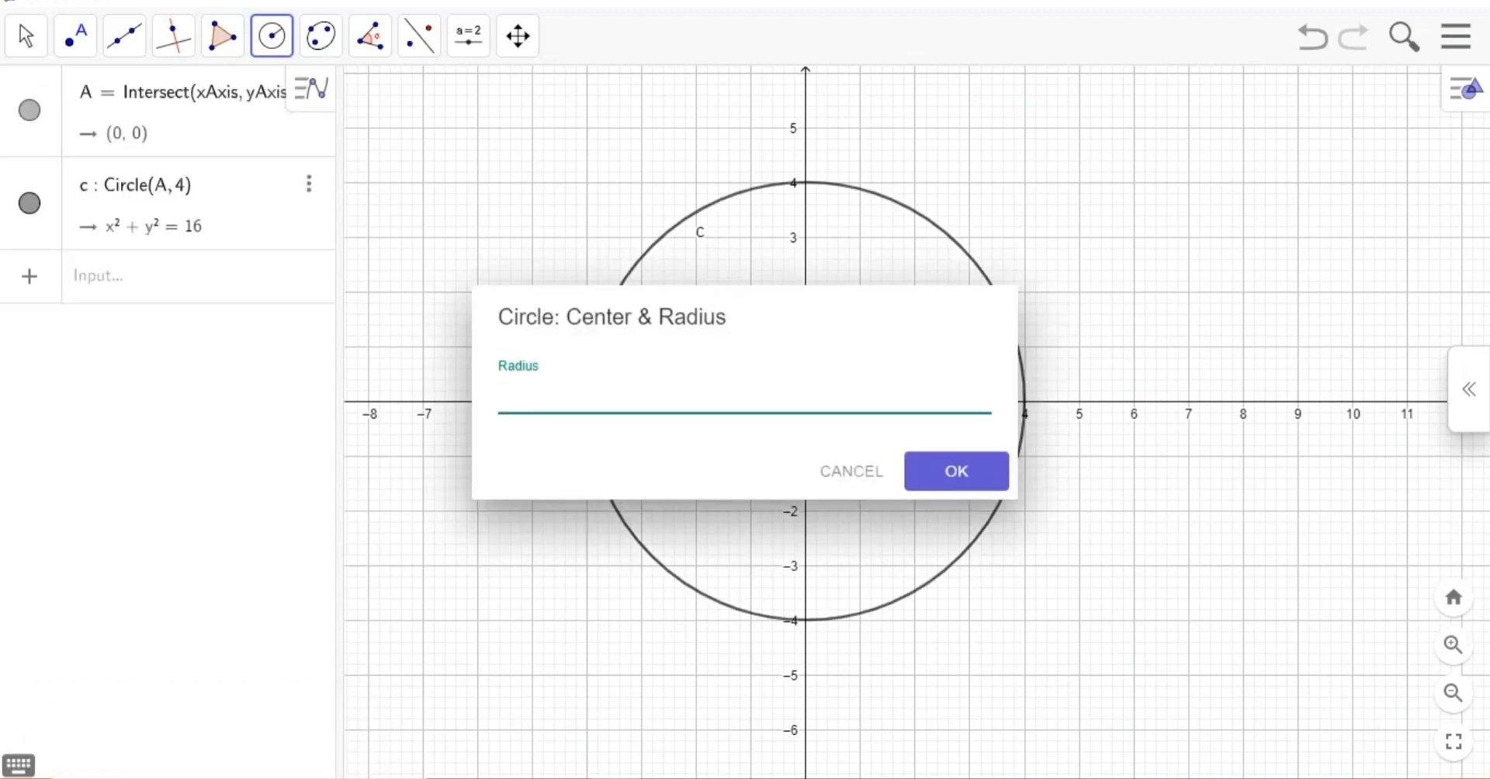
{"action": "left_click", "coordinate": [956, 470]}
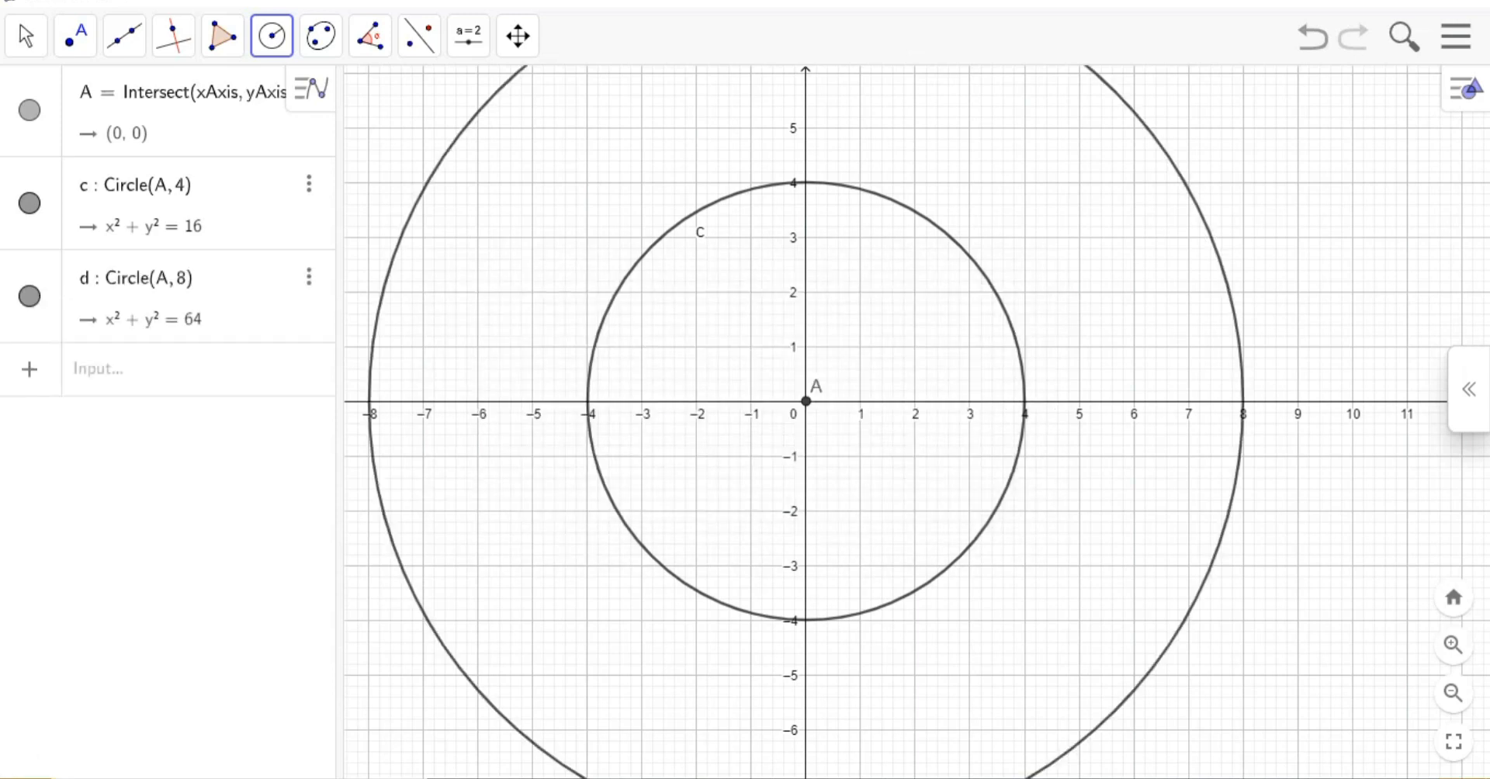
{"action": "type", "text": "Circle(A,24)"}
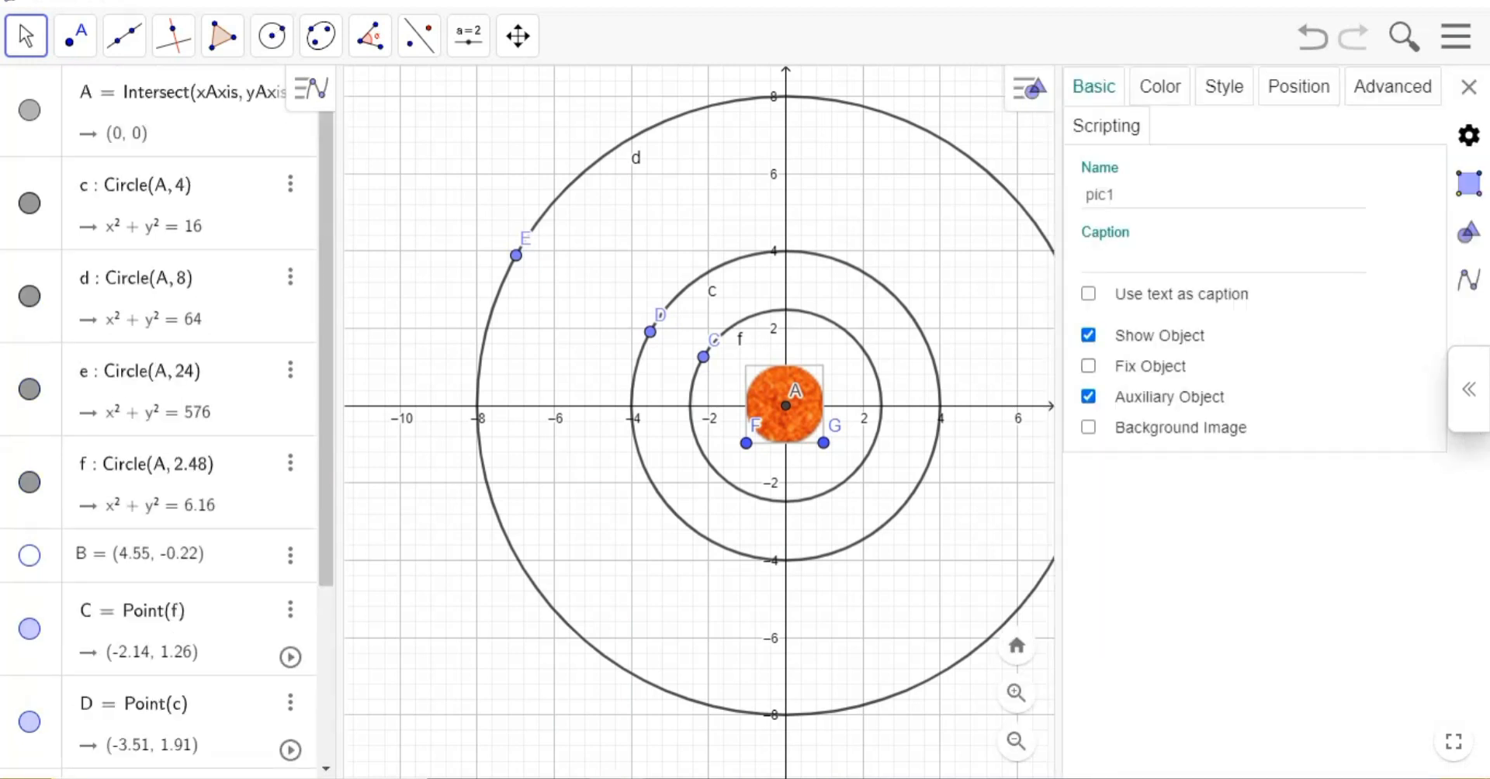
Attach sun and planet images to the orbit points and get ready to join them with segments.
{"action": "left_click", "coordinate": [1298, 85]}
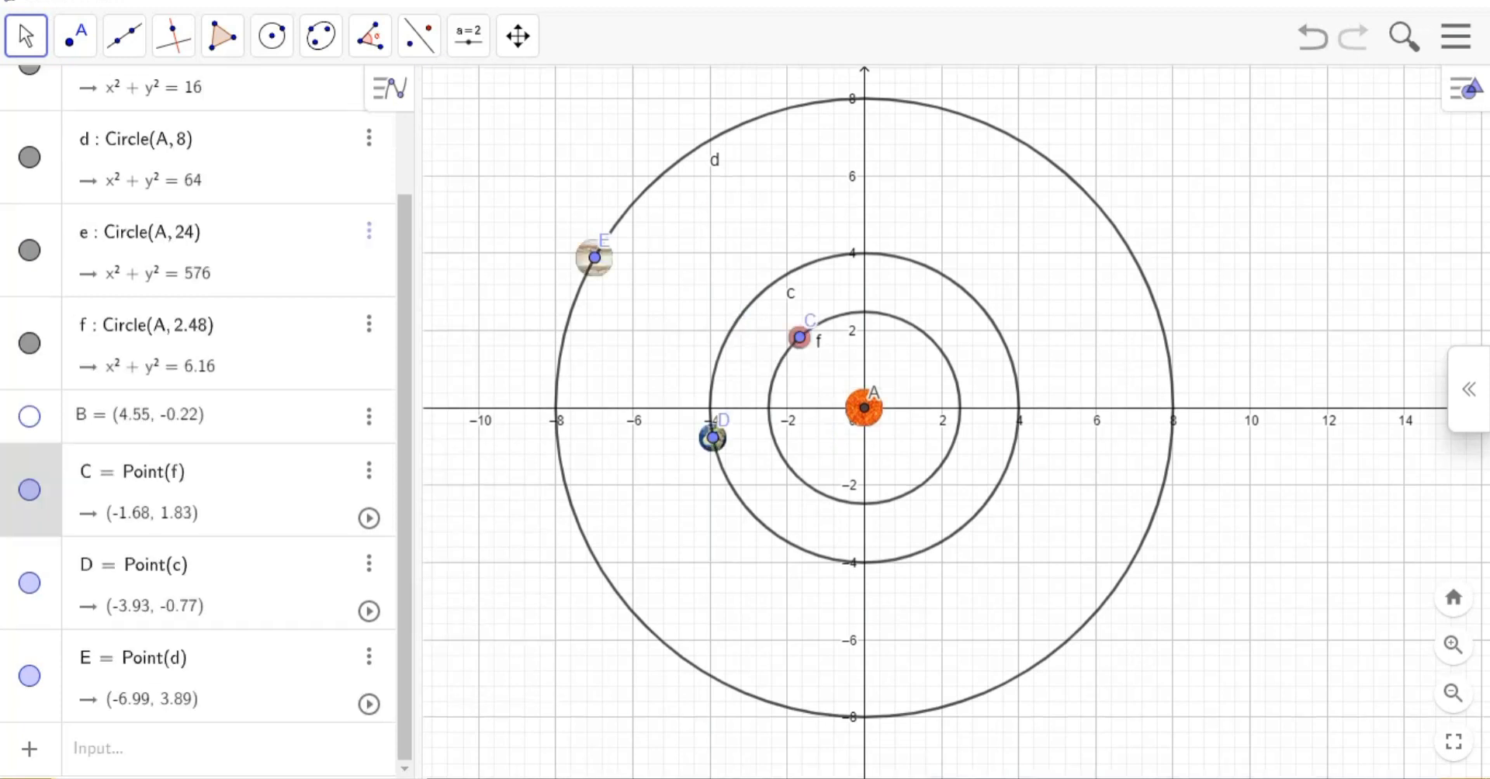
{"action": "left_click", "coordinate": [124, 35]}
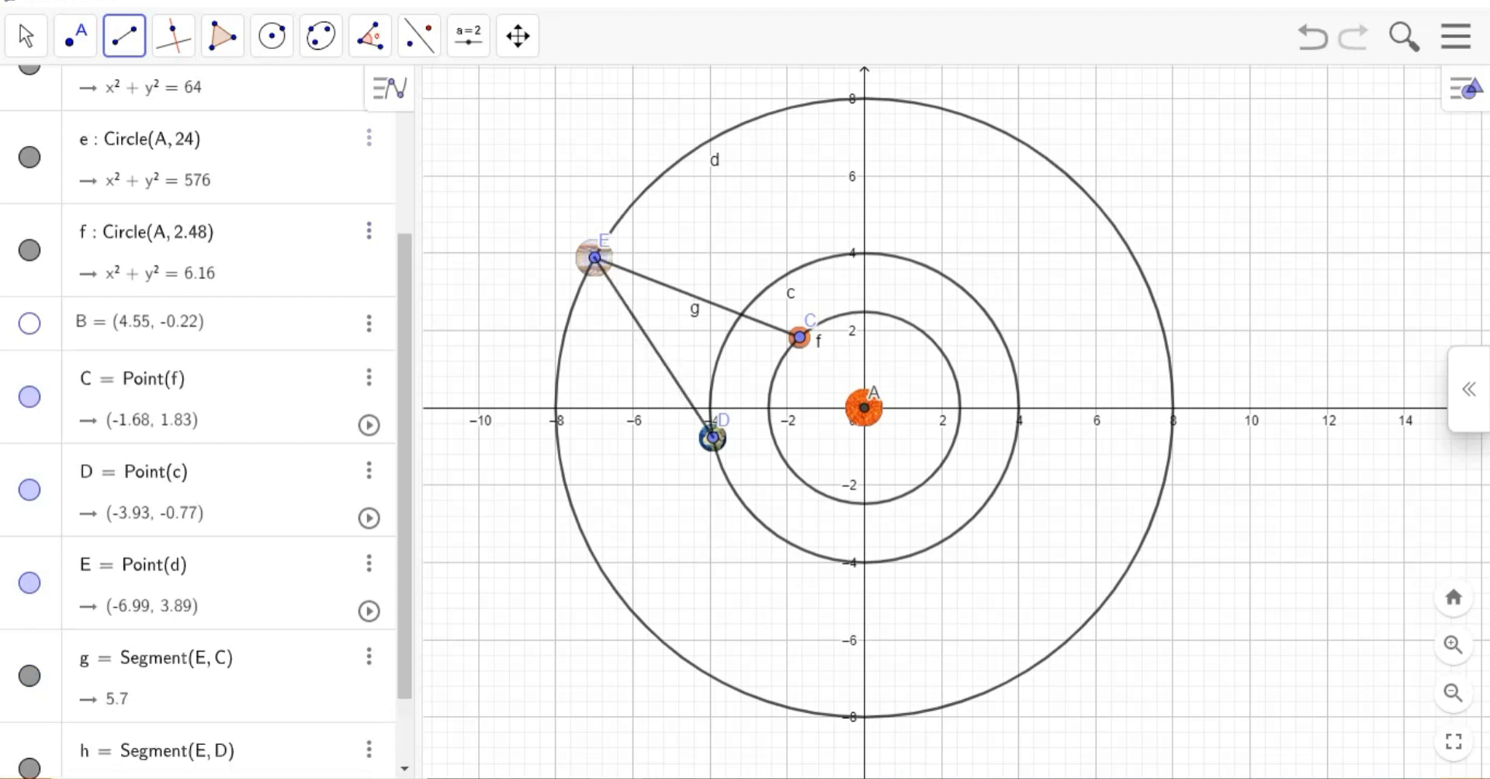
Draw segments from planet E to C (5.7) and from E to D (5.57).
{"action": "left_click", "coordinate": [30, 36]}
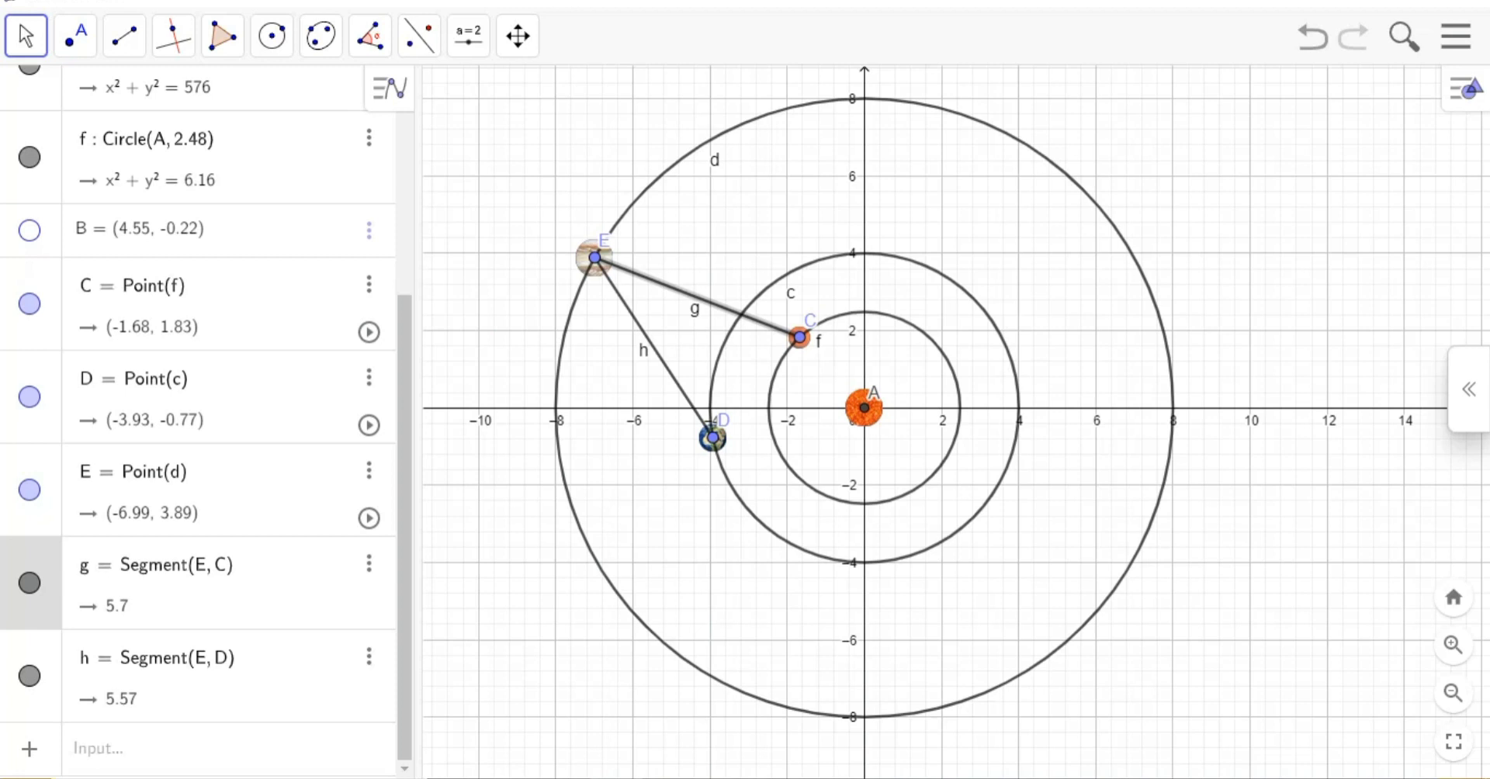
Make segment g white and hide its label.
{"action": "left_click", "coordinate": [365, 565]}
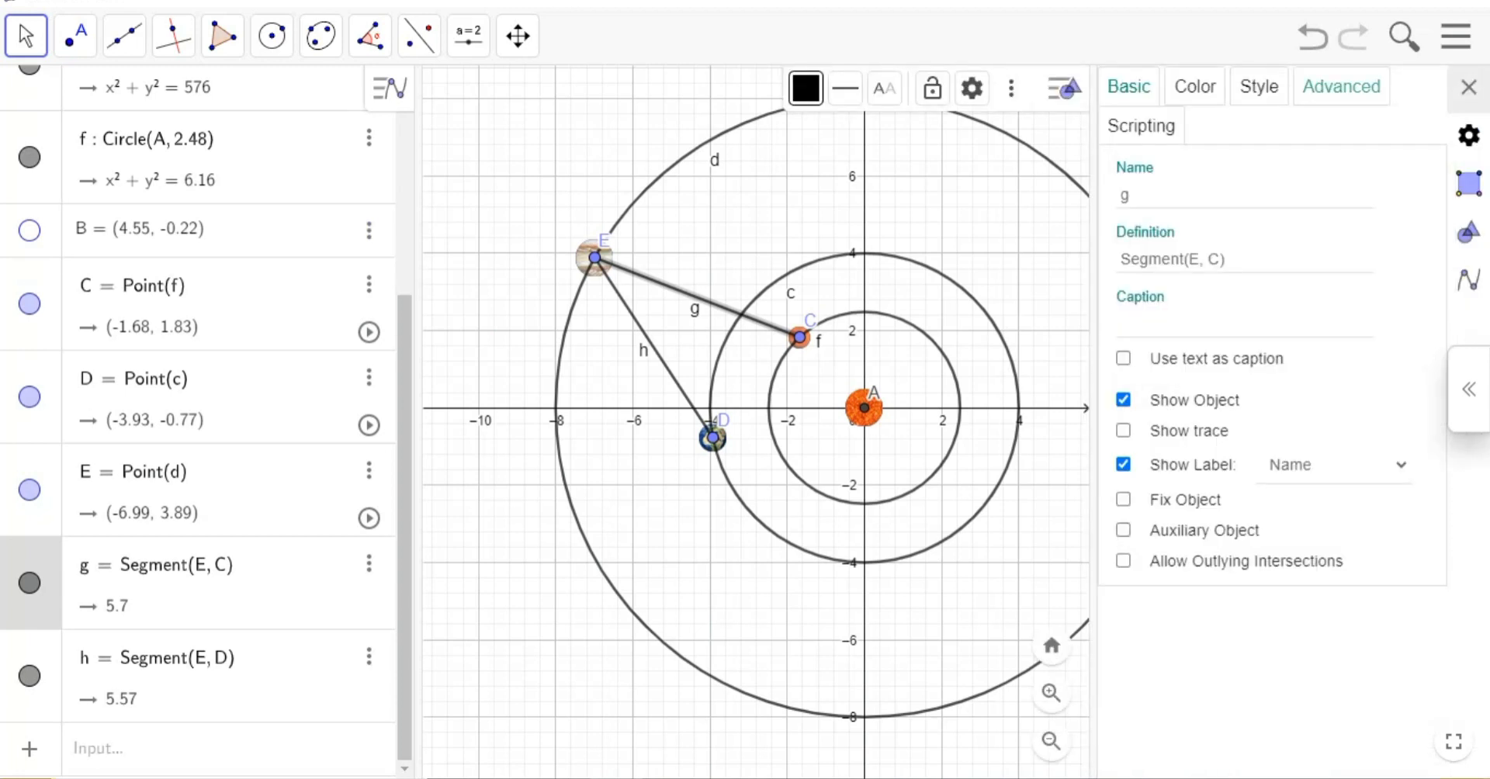
{"action": "left_click", "coordinate": [1259, 85]}
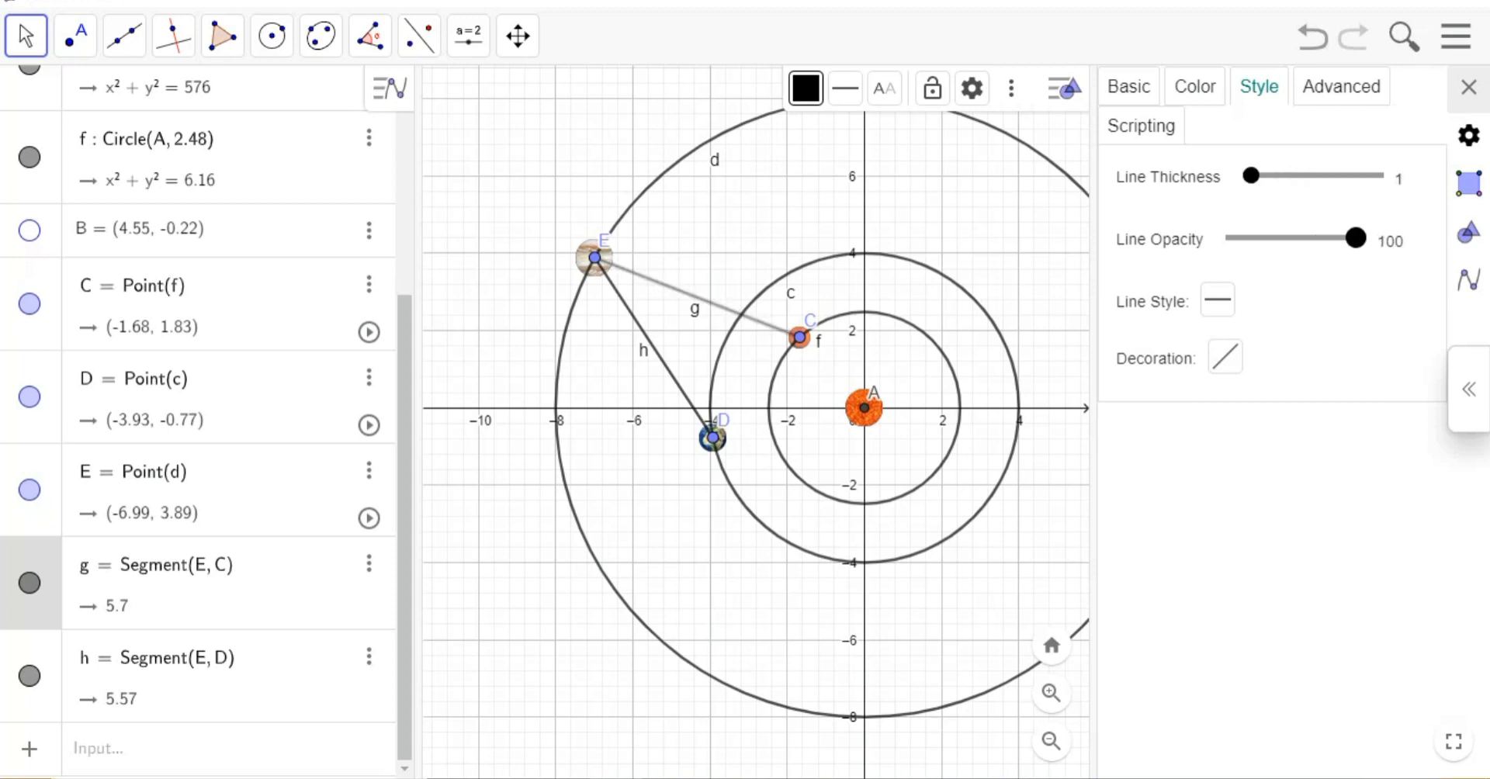
{"action": "left_click", "coordinate": [1129, 85]}
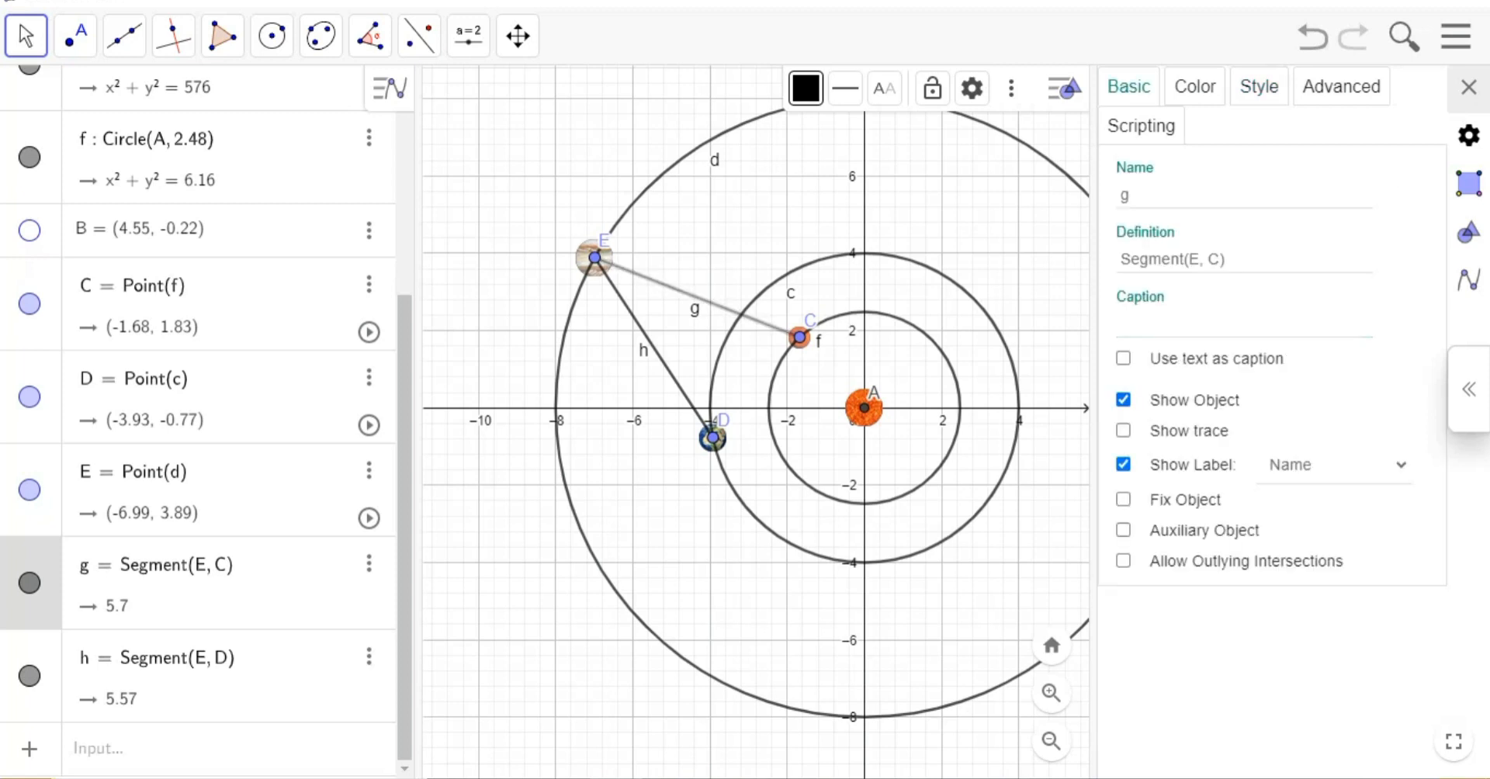
{"action": "left_click", "coordinate": [1124, 464]}
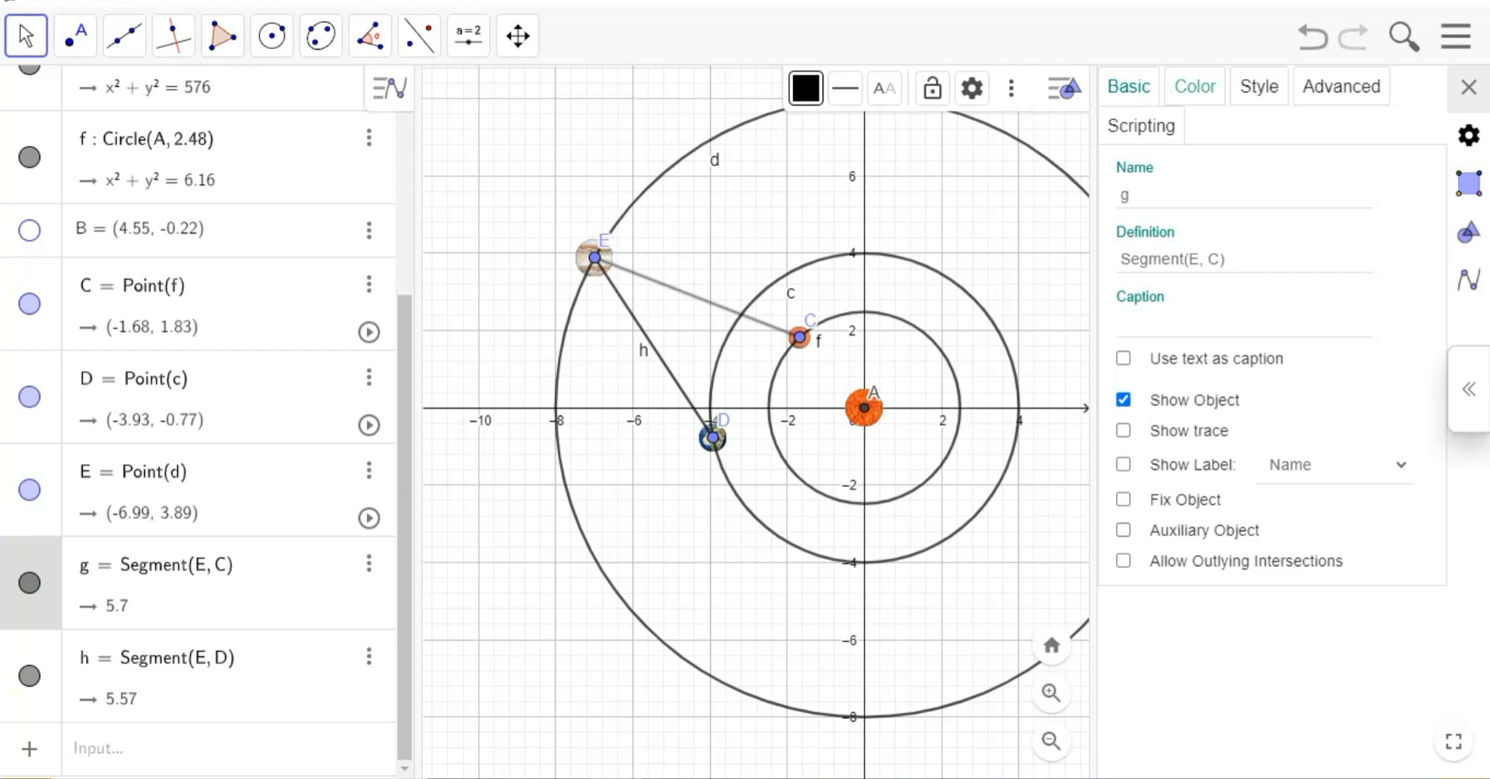
{"action": "left_click", "coordinate": [1195, 85]}
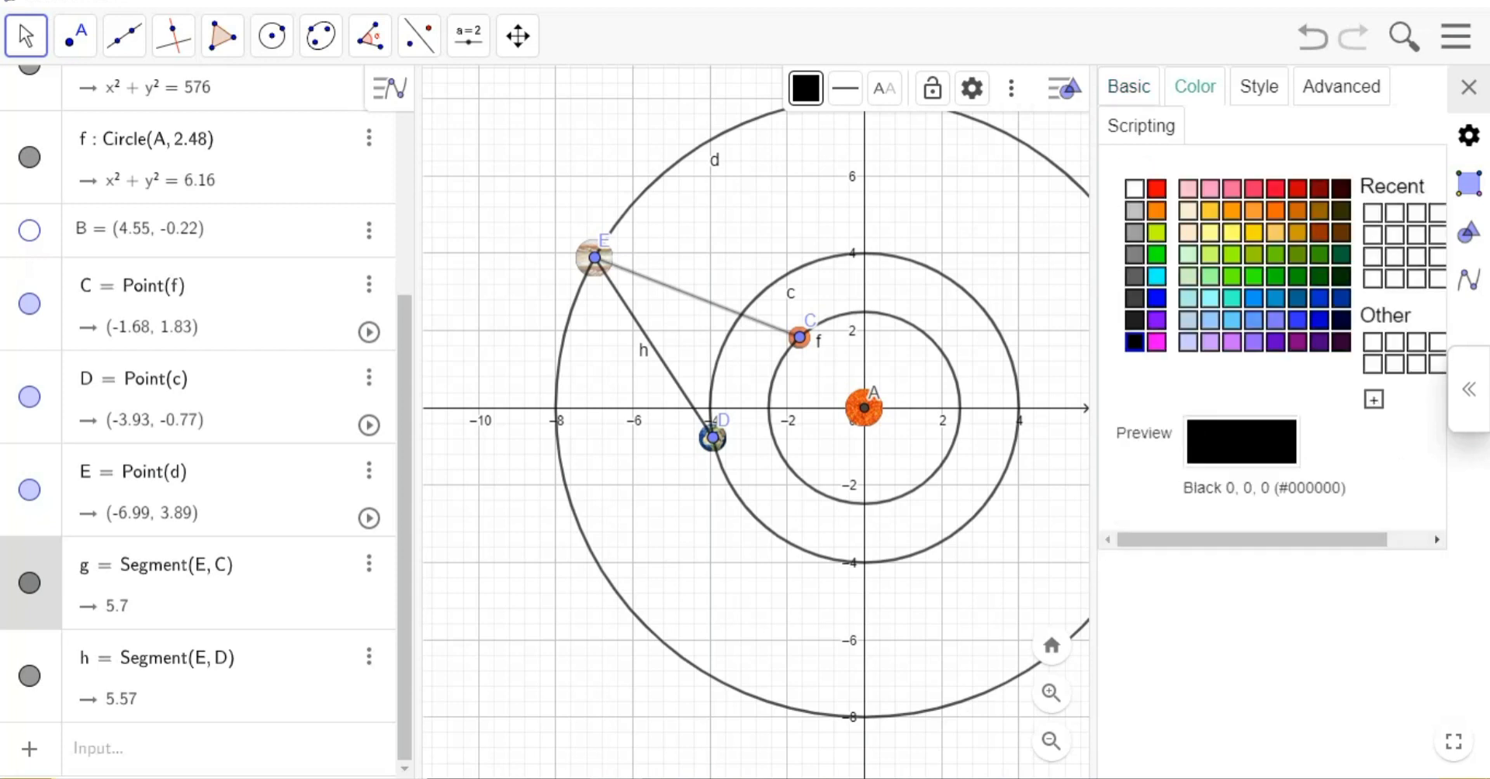
{"action": "left_click", "coordinate": [1134, 341]}
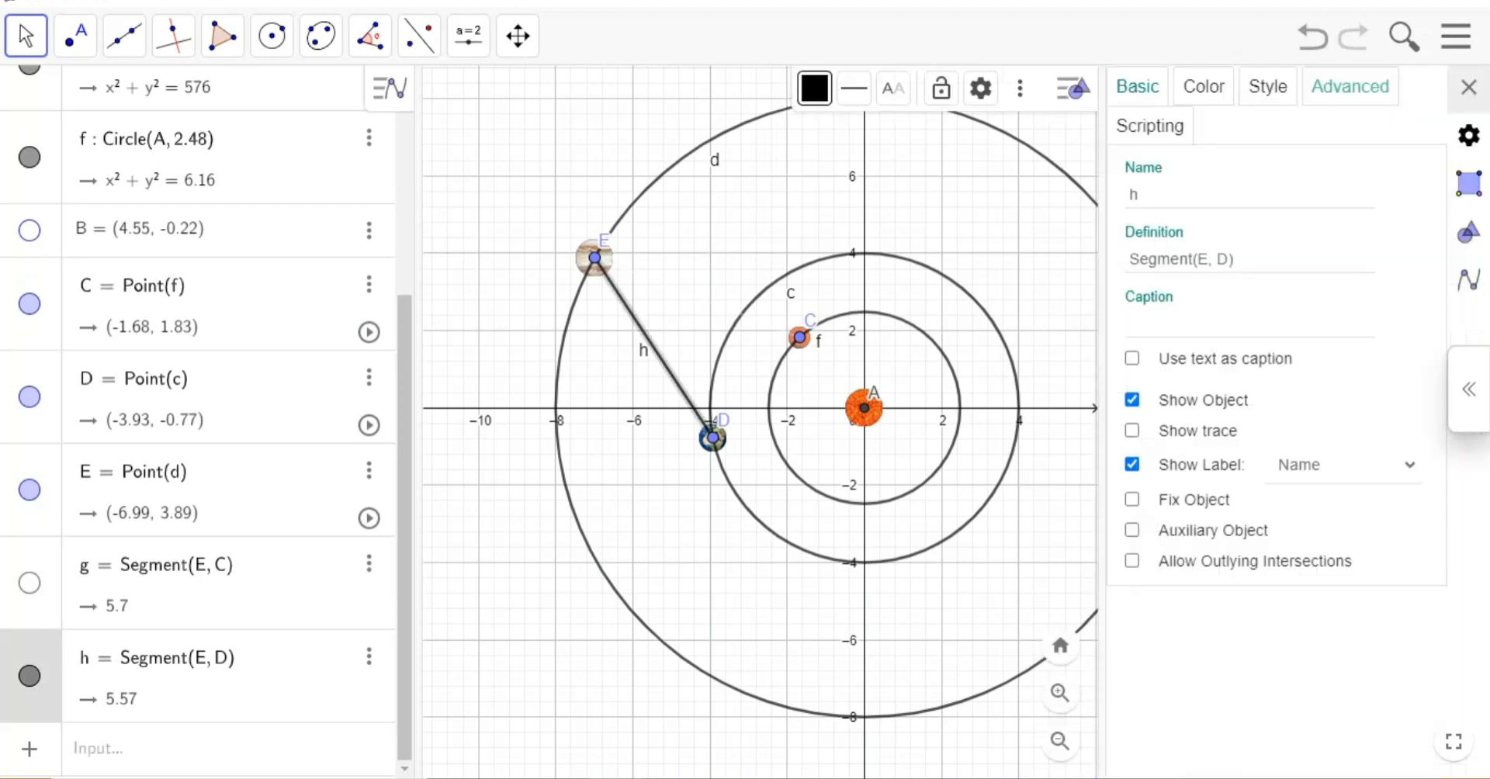
Make segment h white with line opacity lowered to 70.
{"action": "left_click", "coordinate": [1203, 85]}
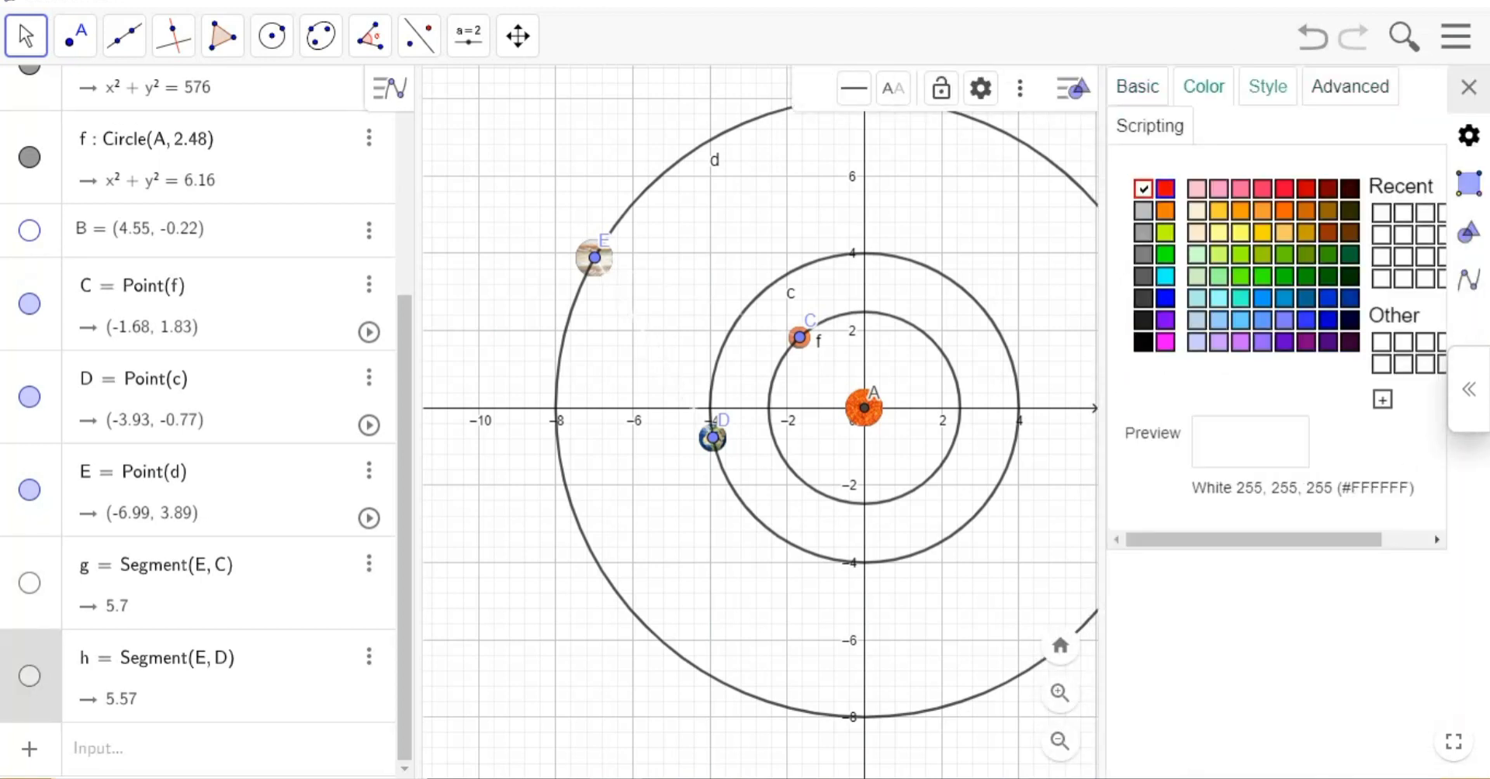
{"action": "left_click", "coordinate": [1266, 86]}
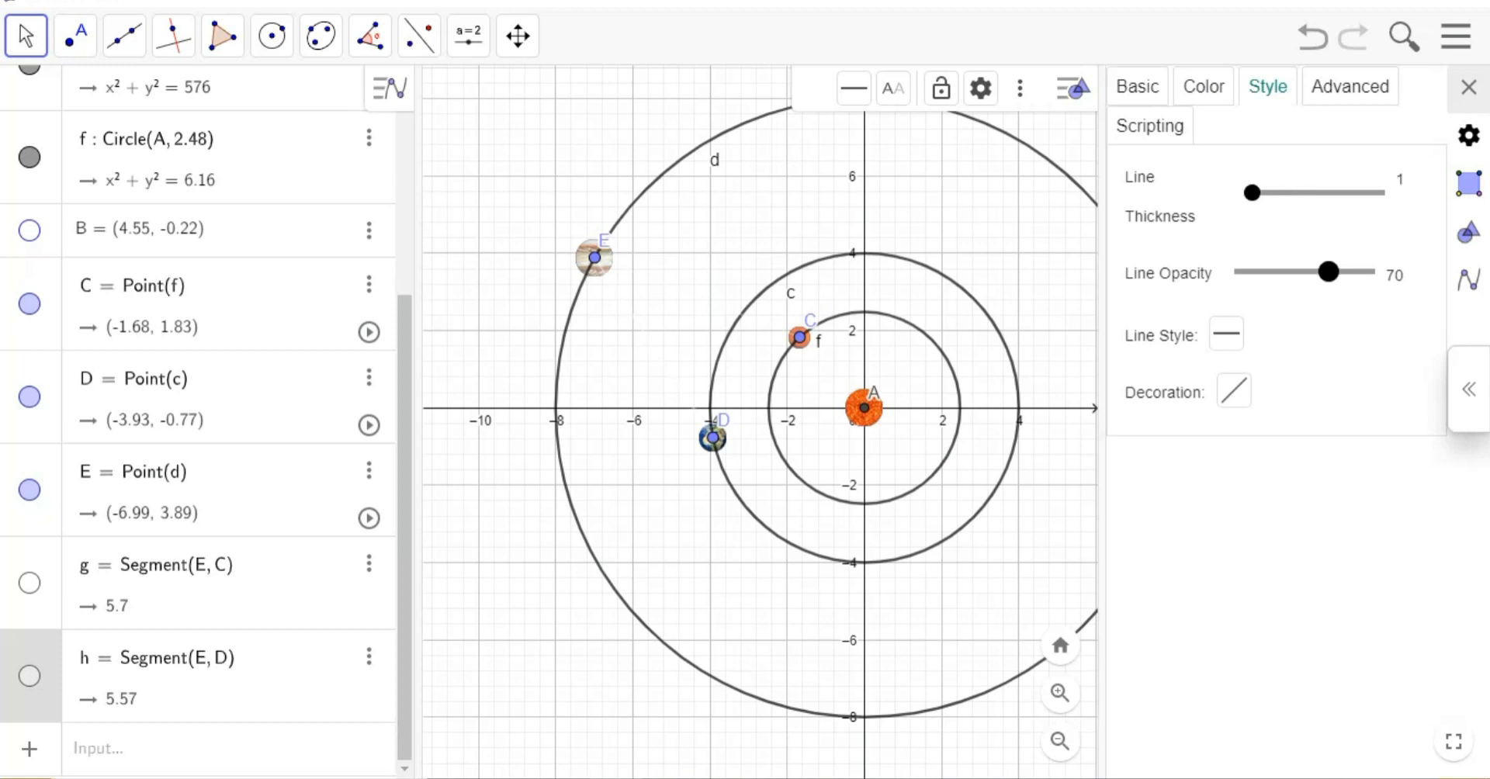
{"action": "left_click_drag", "start_coordinate": [1325, 273], "coordinate": [1359, 287]}
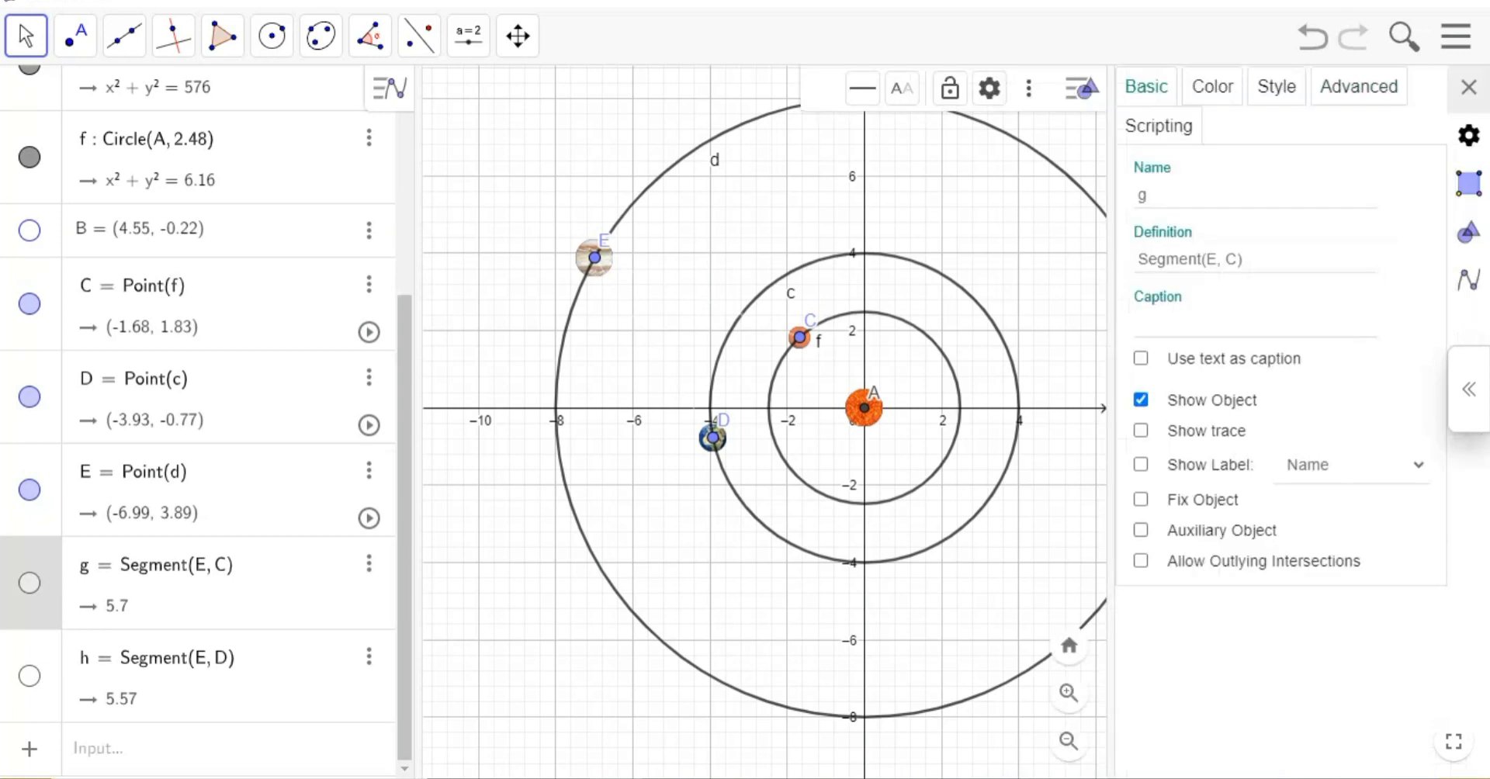
Switch on Show Trace for segments g and h so they leave traces as the planets move.
{"action": "left_click", "coordinate": [1141, 430]}
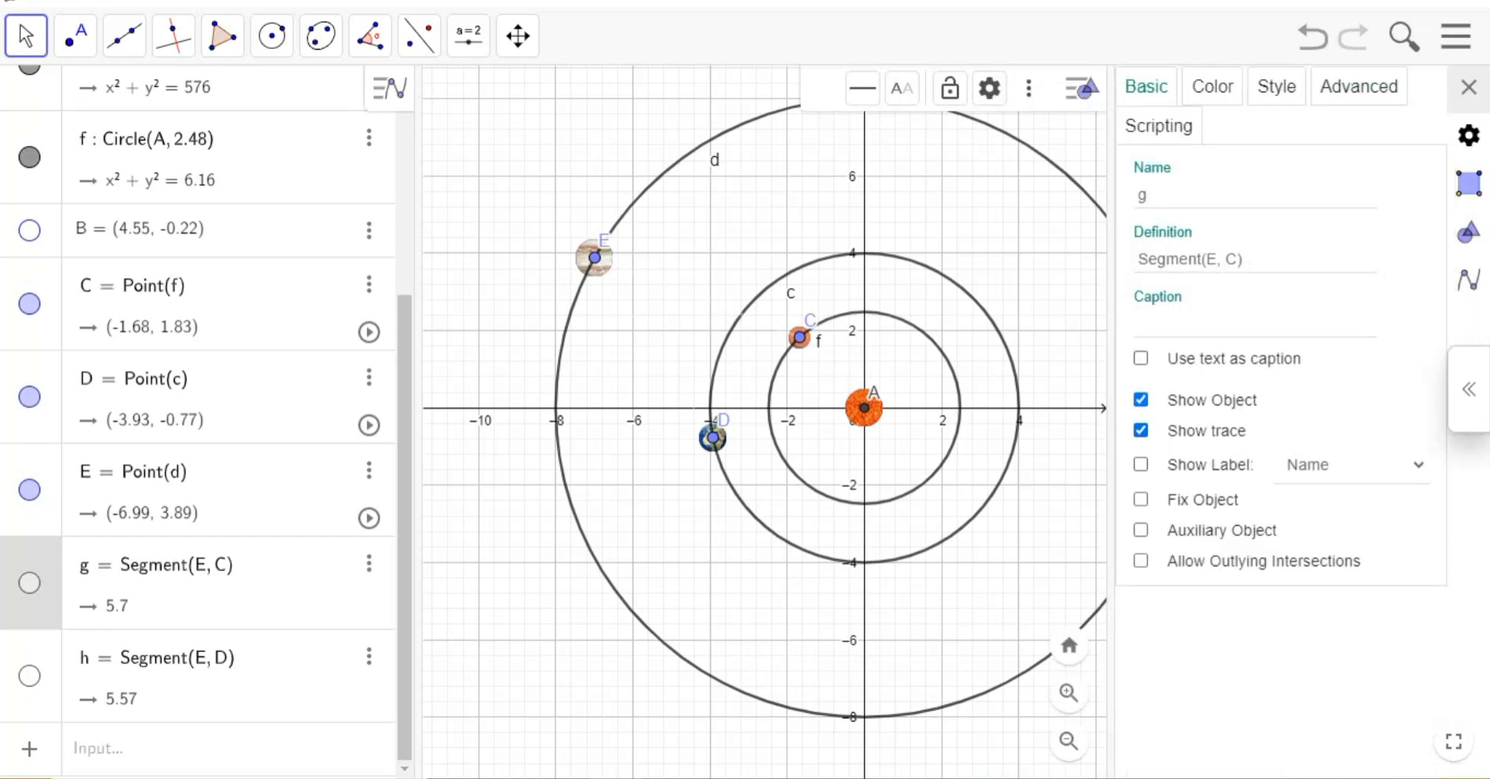
{"action": "left_click", "coordinate": [163, 658]}
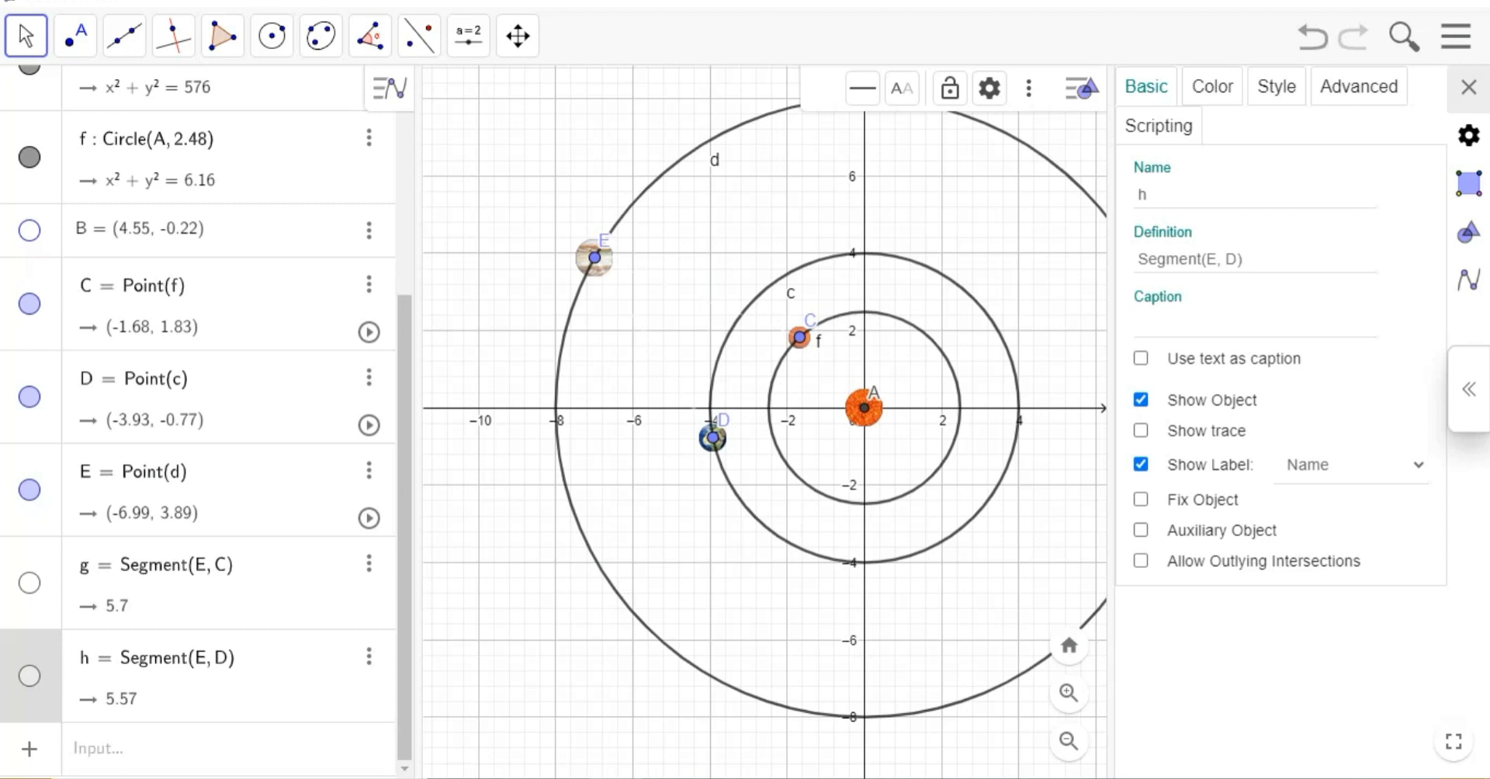
{"action": "left_click", "coordinate": [1140, 430]}
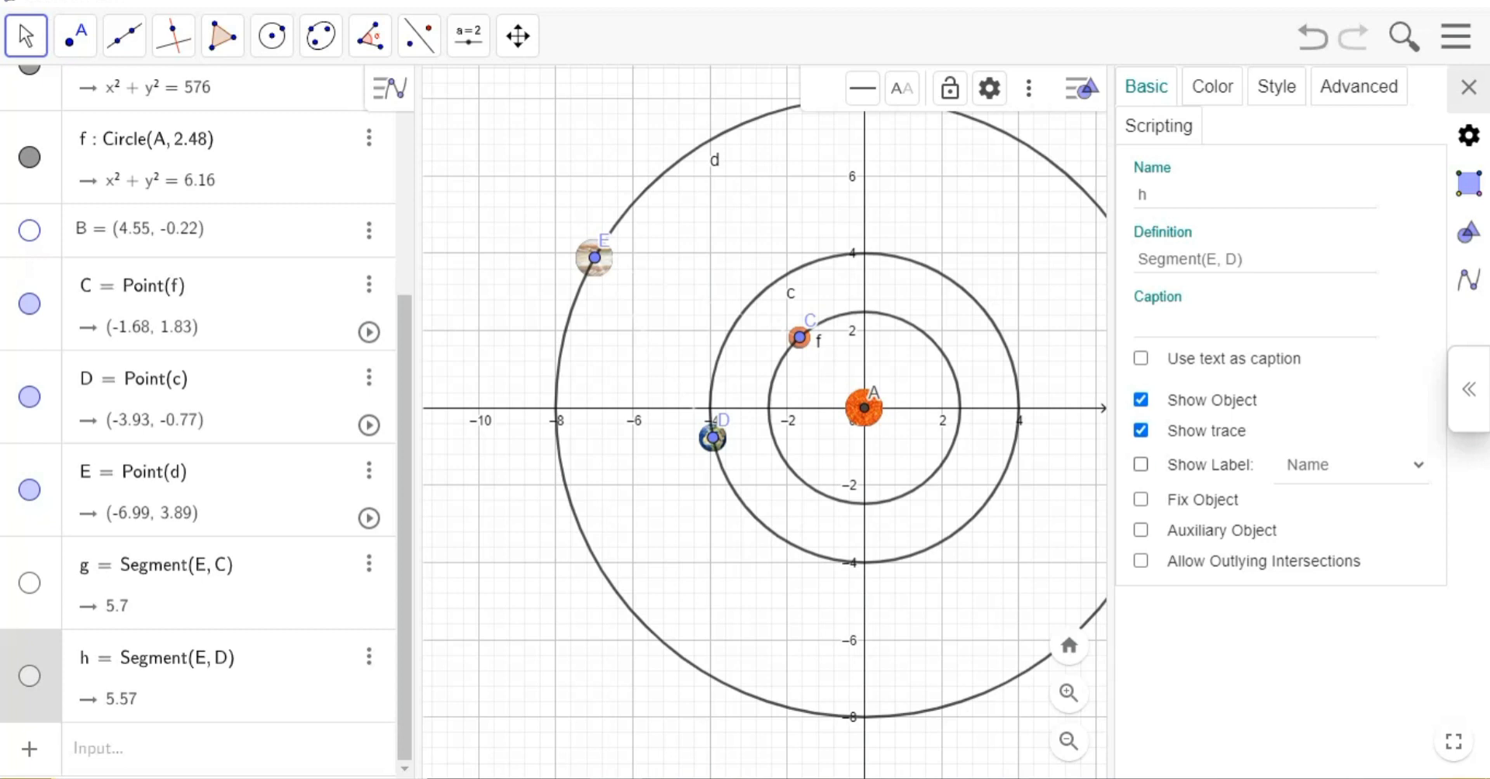
{"action": "left_click", "coordinate": [1468, 86]}
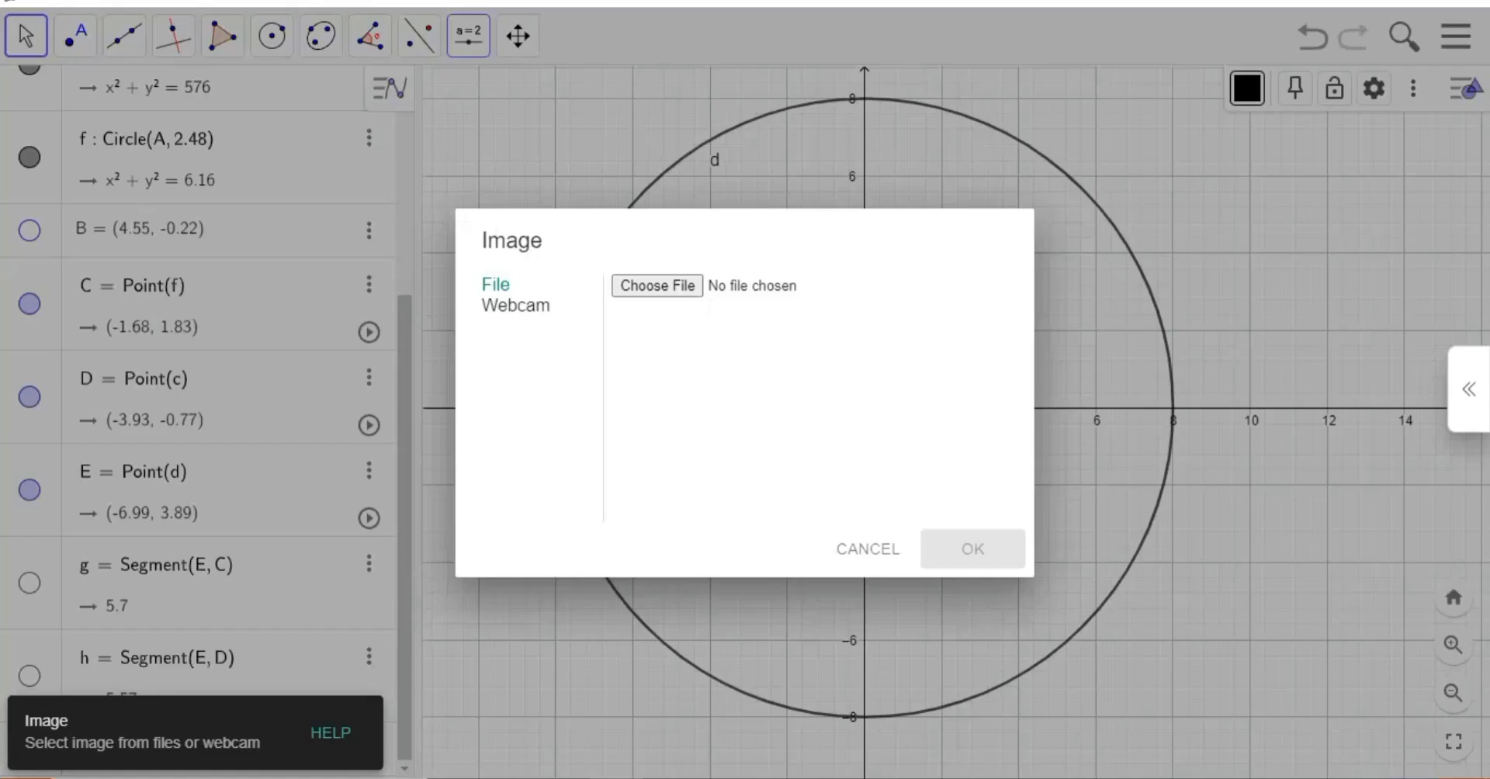
Insert the starfield .jfif picture from the Desktop into the construction.
{"action": "left_click", "coordinate": [656, 286]}
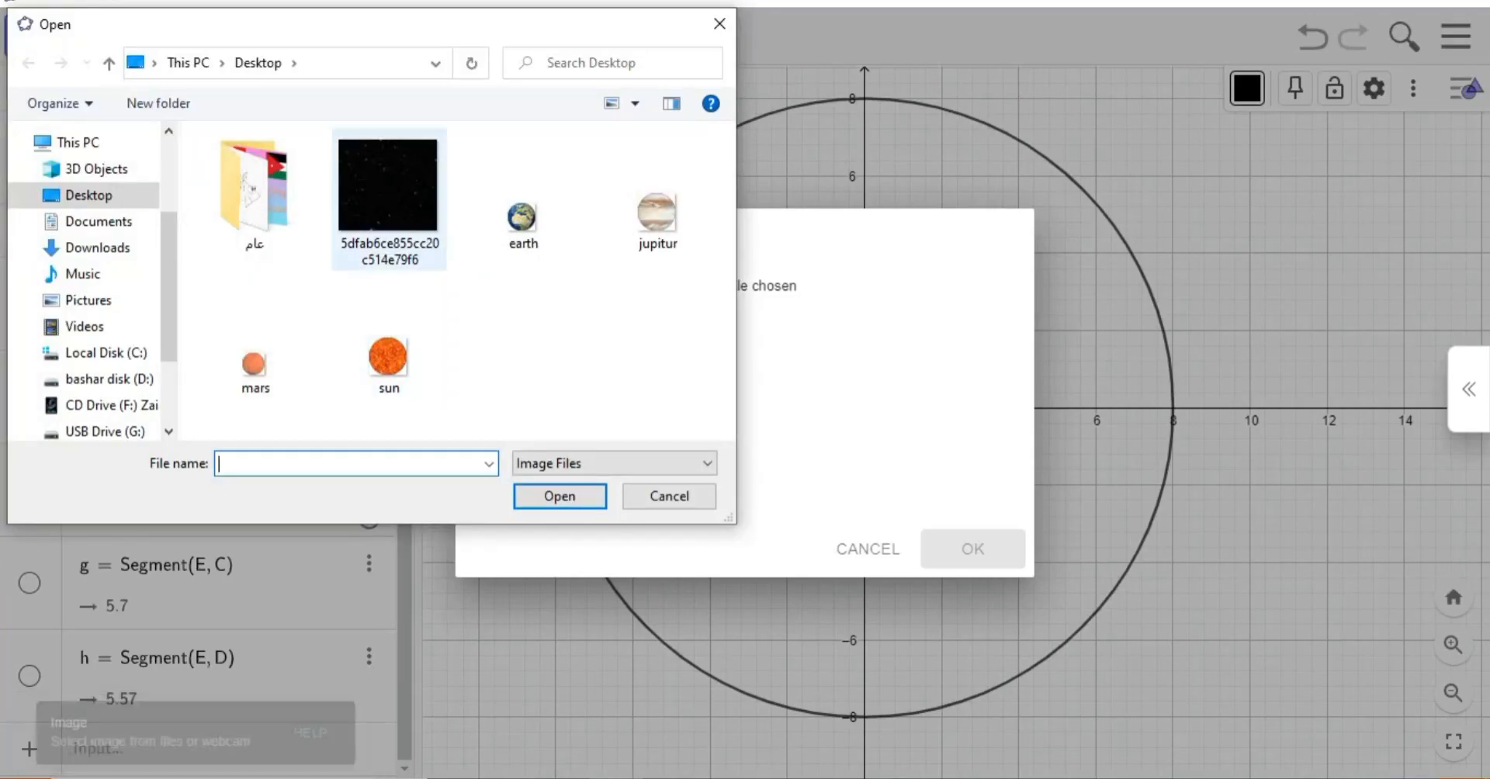
{"action": "left_click", "coordinate": [559, 495]}
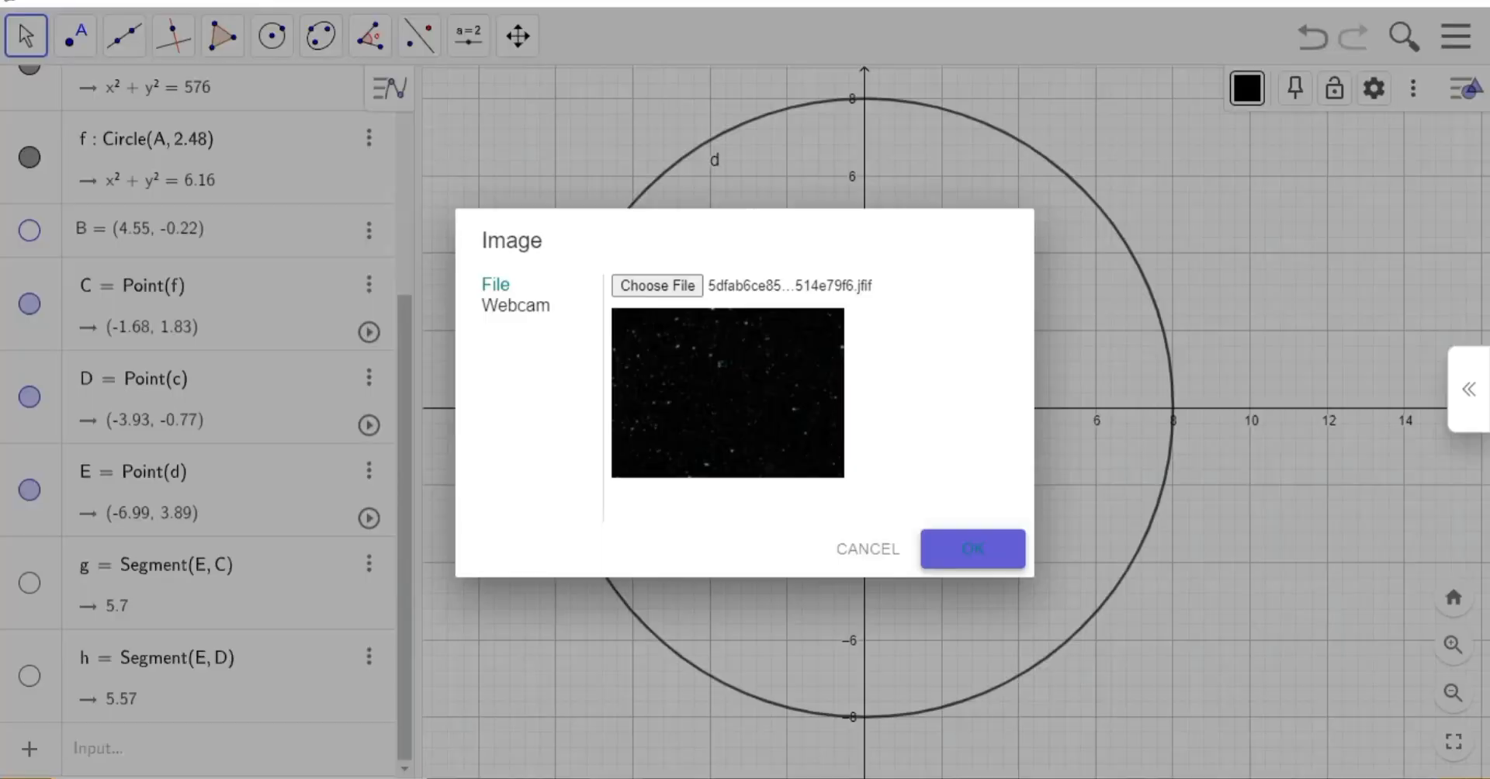
{"action": "left_click", "coordinate": [975, 548]}
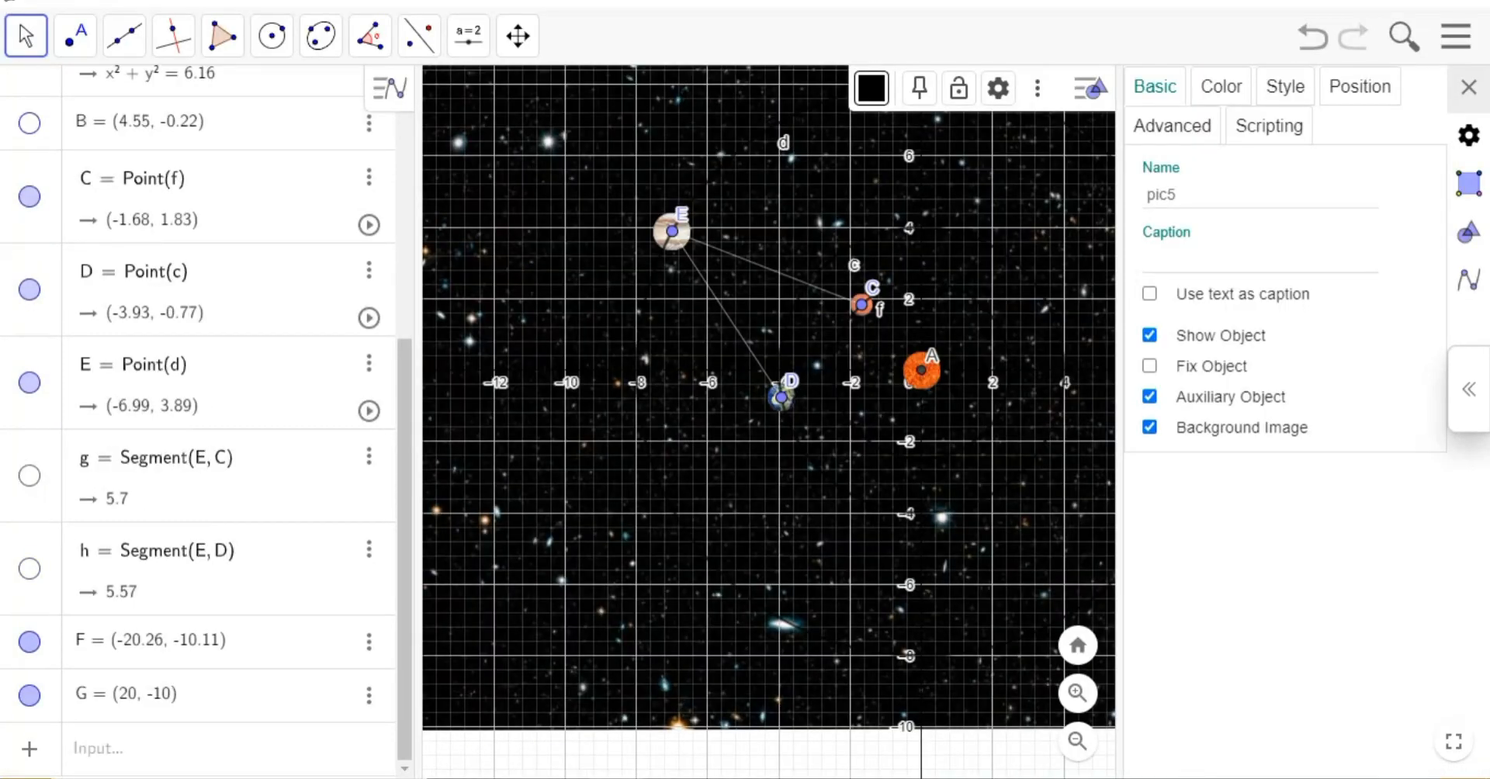
Set the starfield as background image and hide the coordinate axes in Graphics settings.
{"action": "left_click", "coordinate": [1465, 85]}
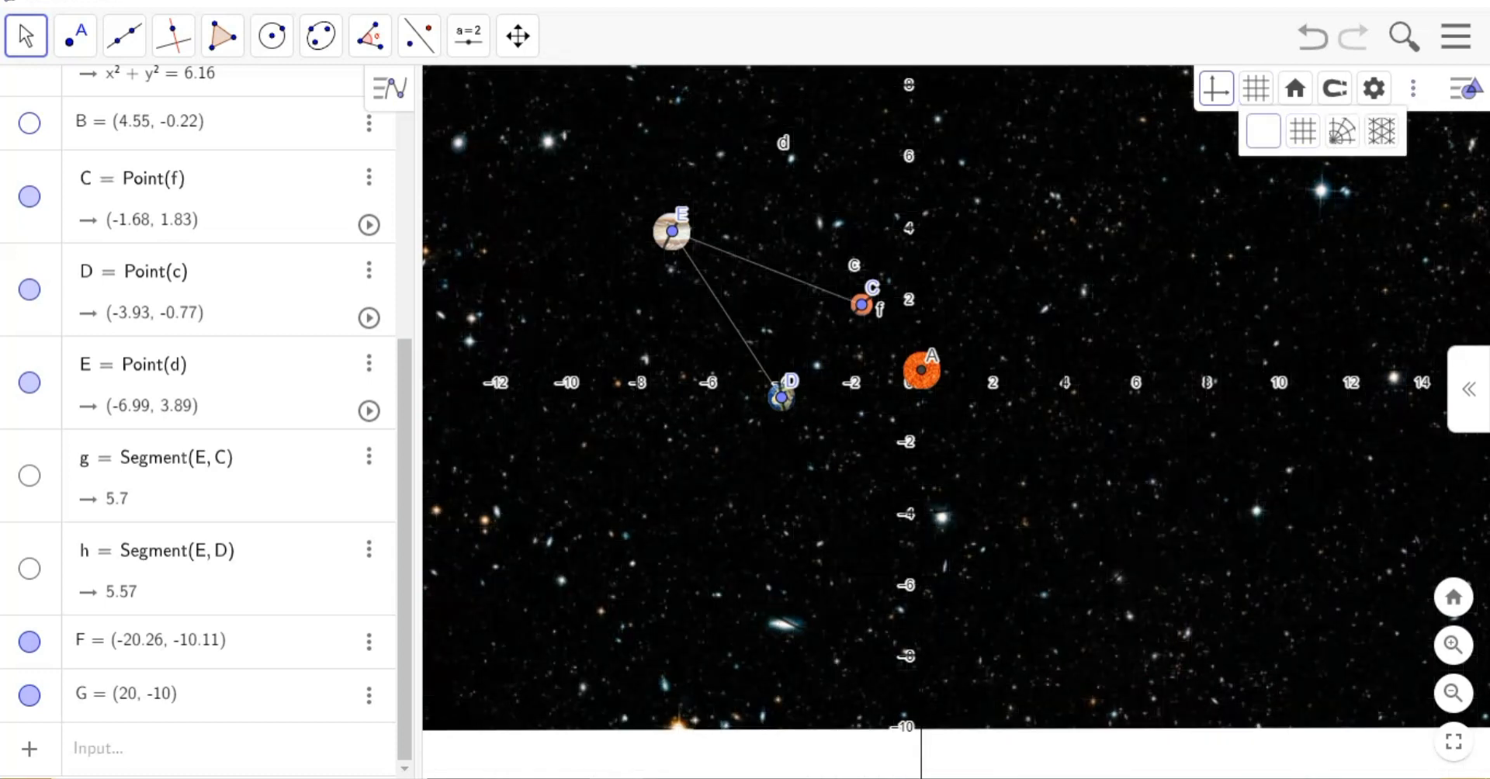
{"action": "left_click", "coordinate": [1374, 85]}
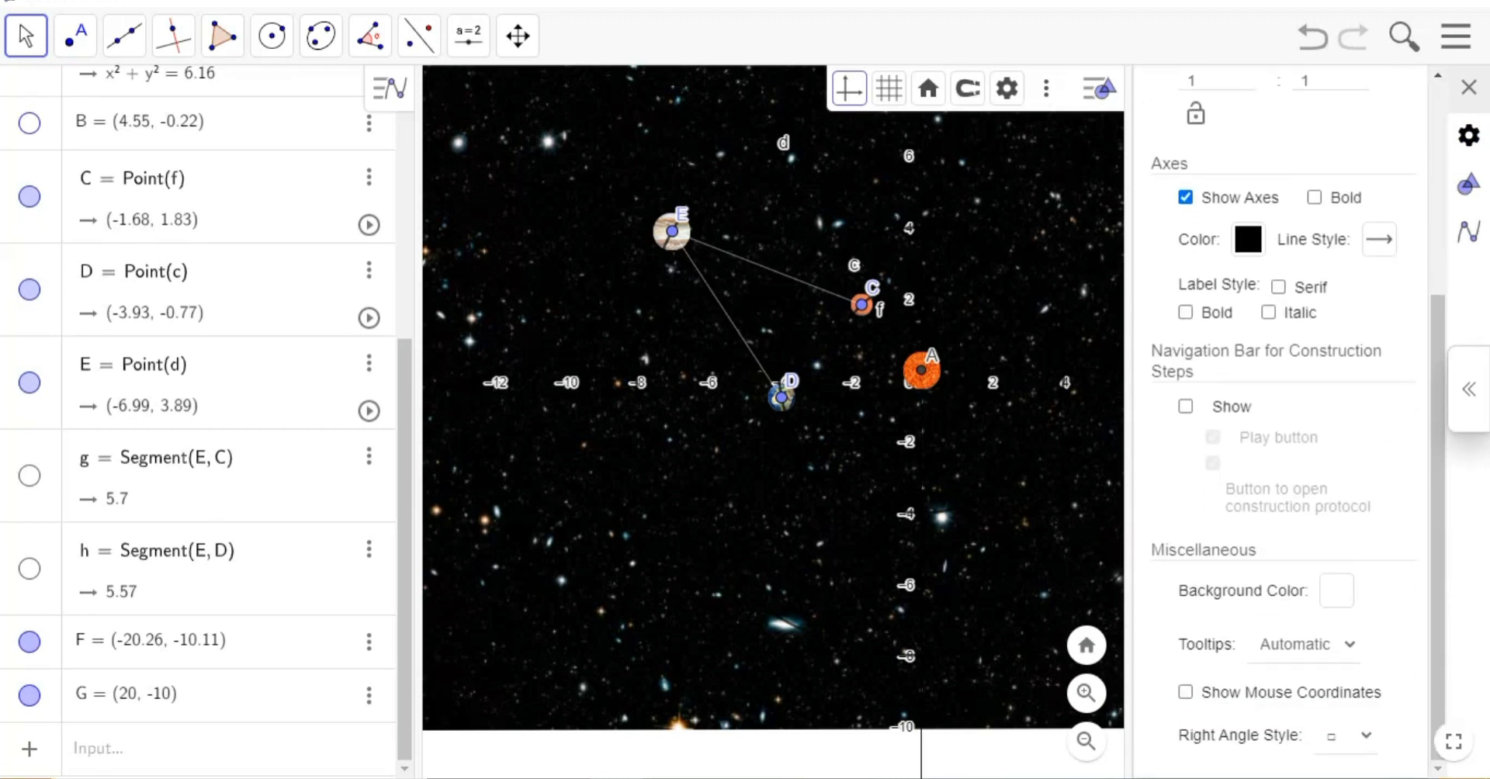
{"action": "left_click", "coordinate": [1186, 197]}
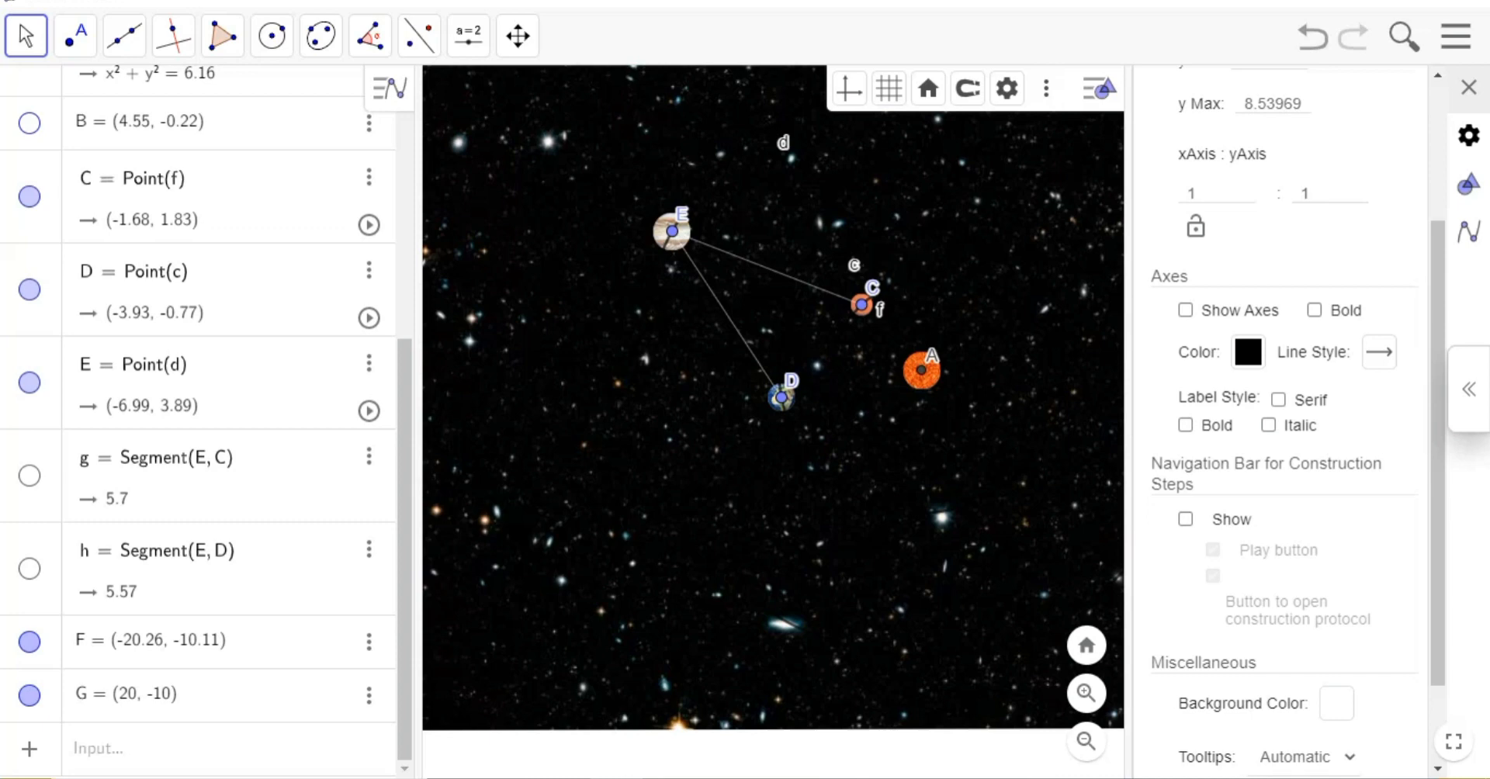
{"action": "left_click", "coordinate": [1467, 87]}
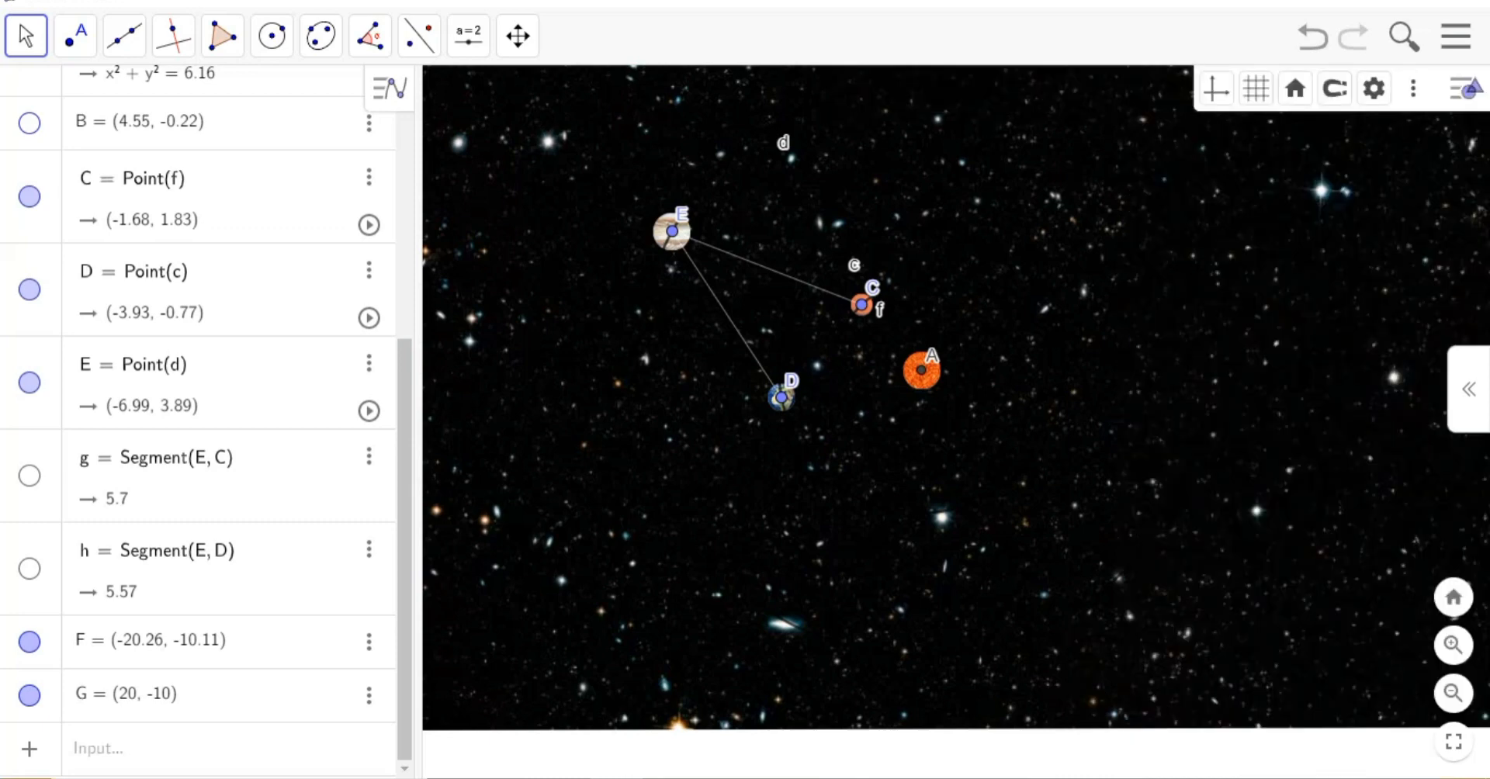